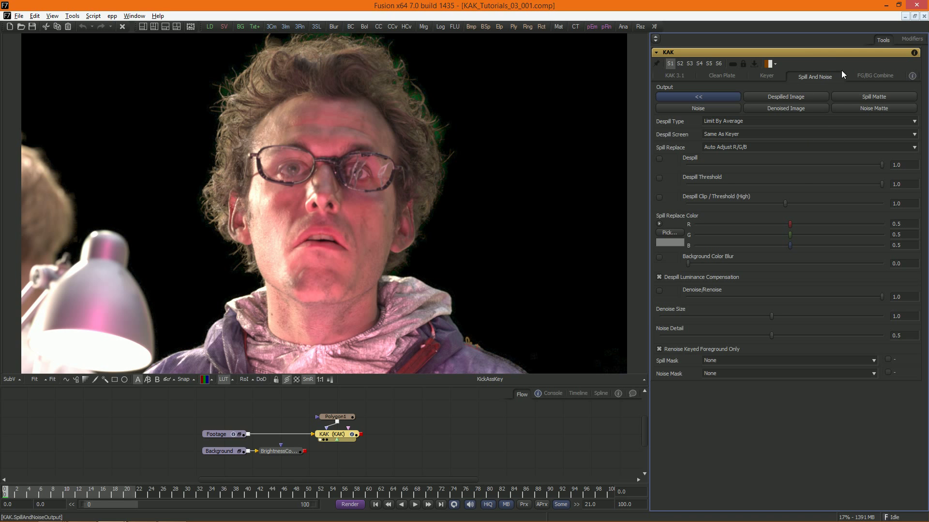
Glance at FG/BG Combine, then toggle Denoise/Renoise with denoise size around 0.18
{"action": "left_click", "coordinate": [875, 76]}
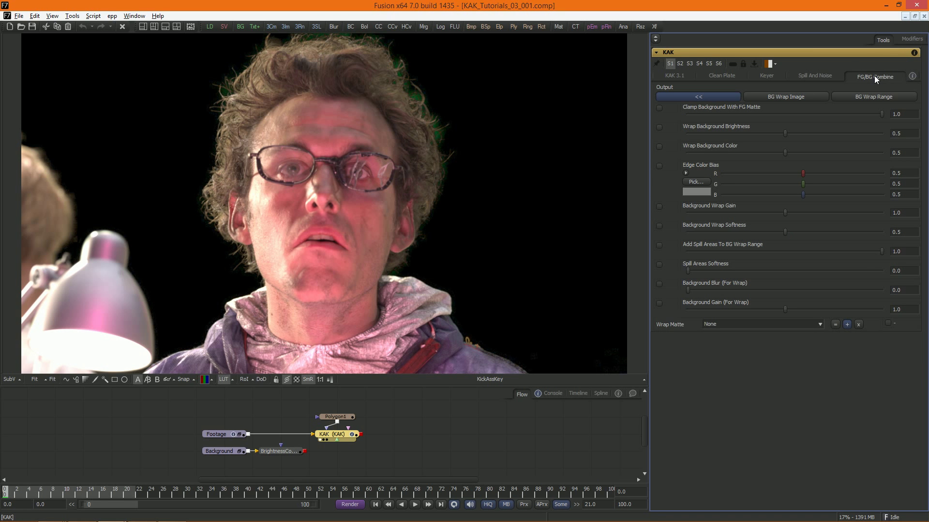
{"action": "left_click", "coordinate": [815, 76]}
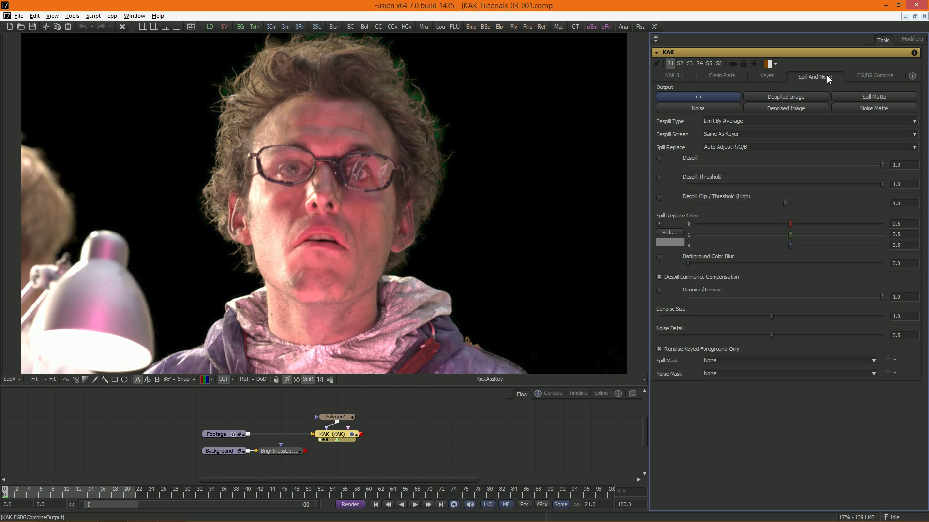
{"action": "mouse_move", "coordinate": [791, 82]}
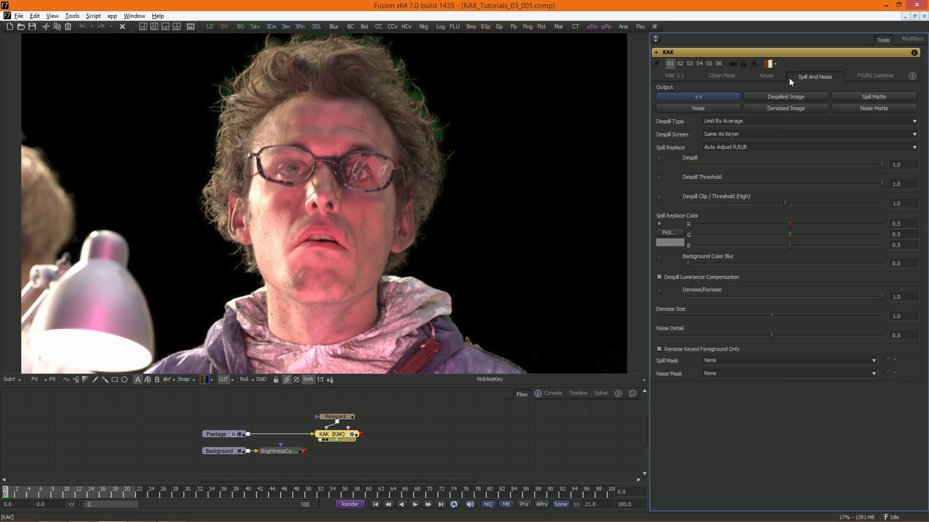
{"action": "mouse_move", "coordinate": [768, 394]}
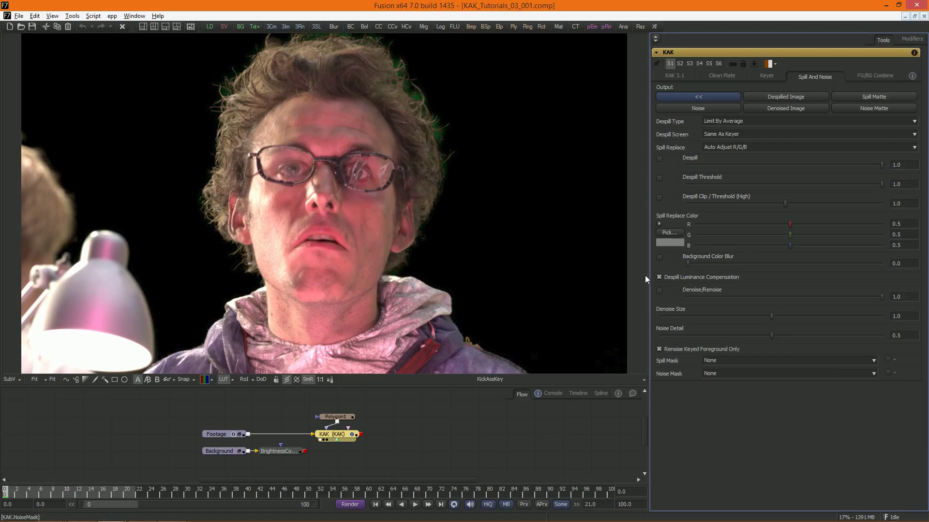
{"action": "mouse_move", "coordinate": [733, 302]}
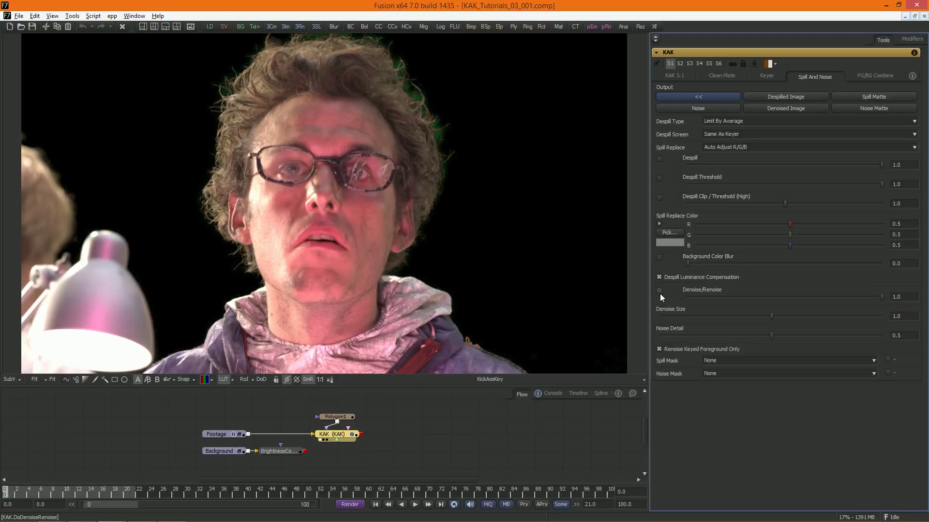
{"action": "left_click", "coordinate": [658, 290]}
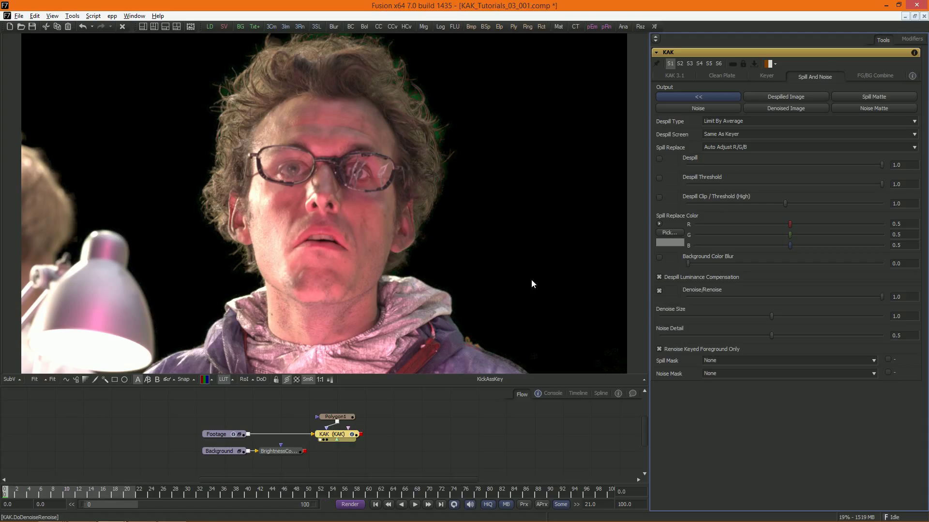
{"action": "mouse_move", "coordinate": [423, 238]}
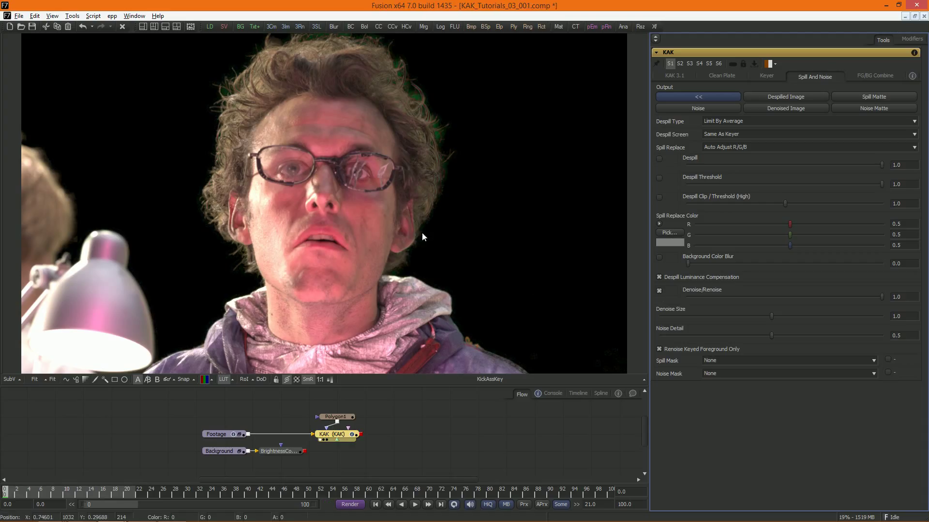
{"action": "mouse_move", "coordinate": [772, 316]}
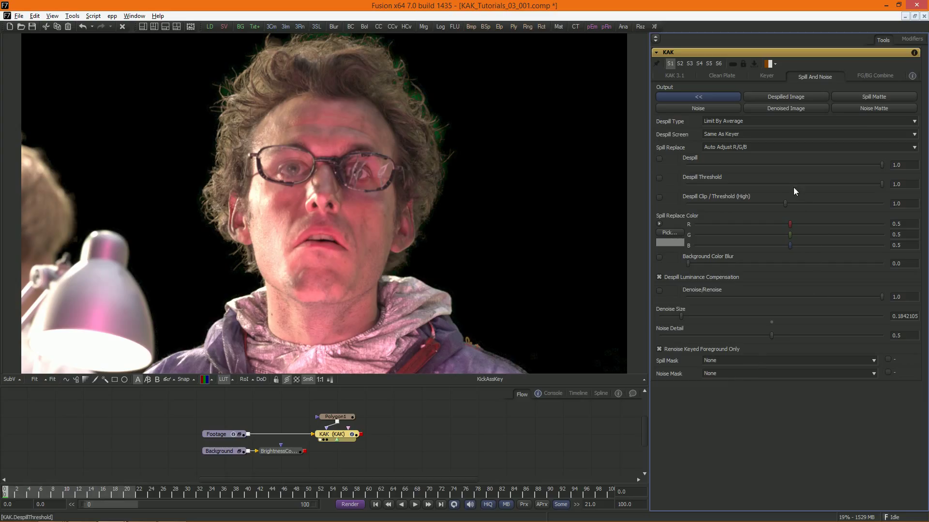
{"action": "mouse_move", "coordinate": [849, 137]}
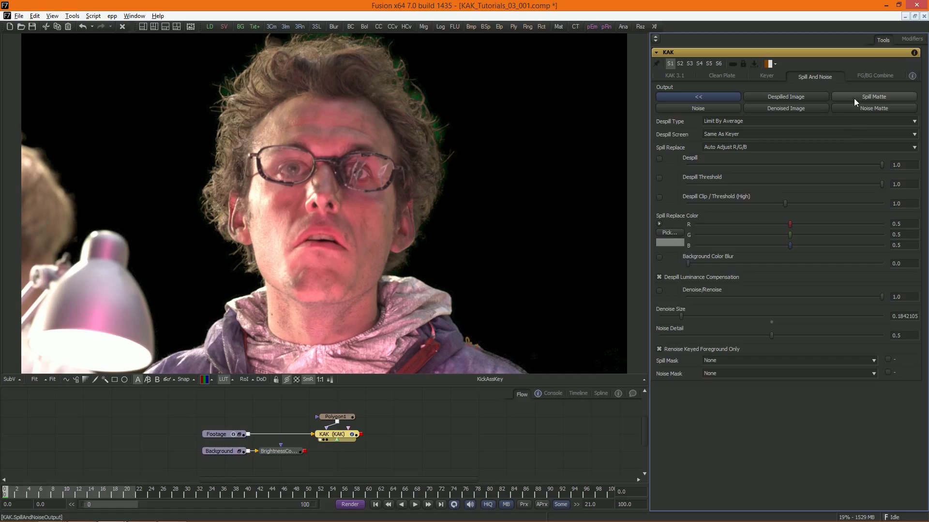
View the spill matte and enable despill with the Limit By Blue type
{"action": "left_click", "coordinate": [873, 97]}
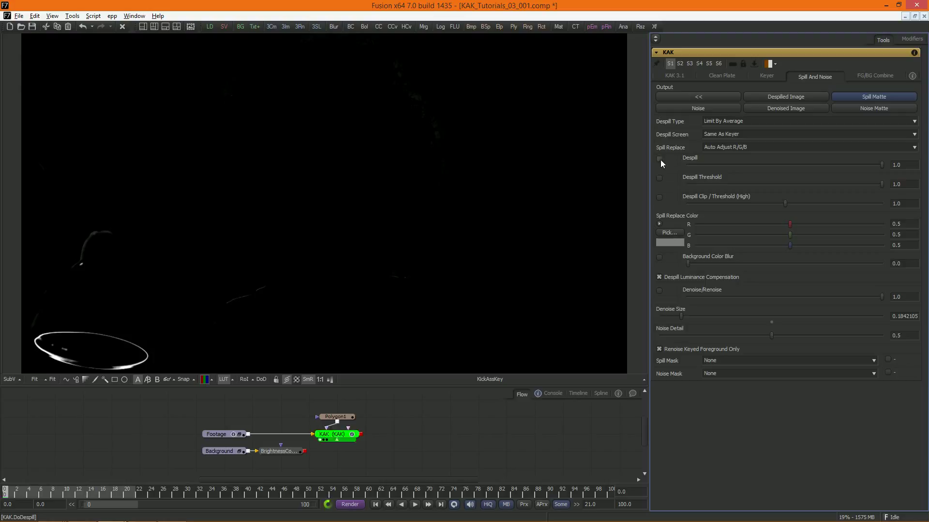
{"action": "left_click", "coordinate": [659, 158]}
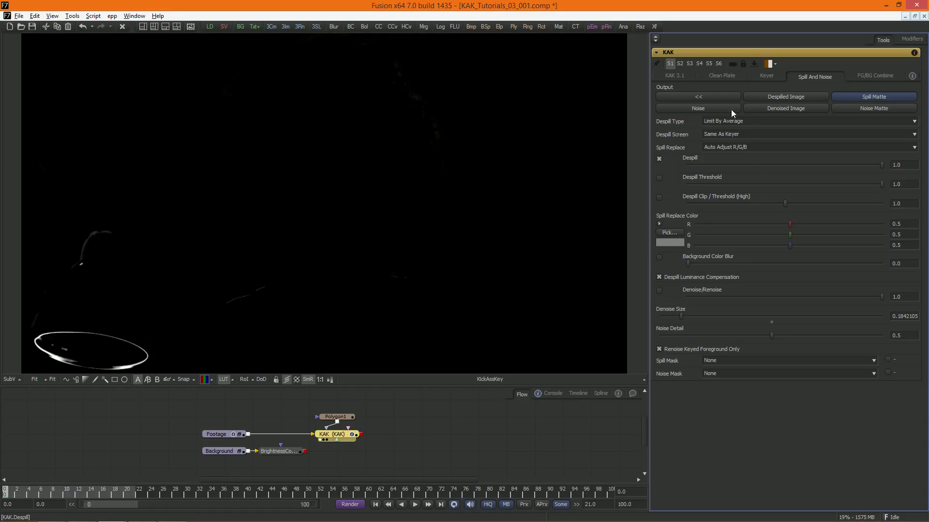
{"action": "left_click", "coordinate": [805, 121]}
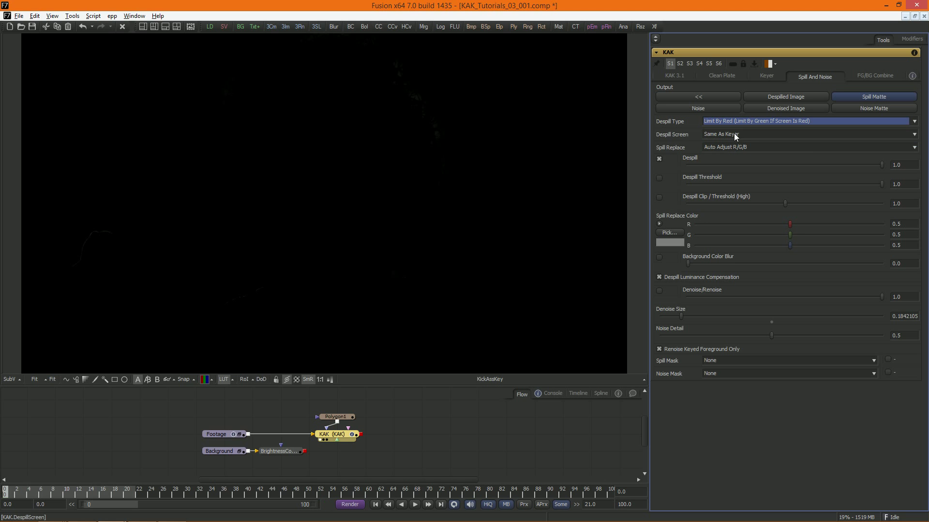
{"action": "left_click", "coordinate": [806, 121]}
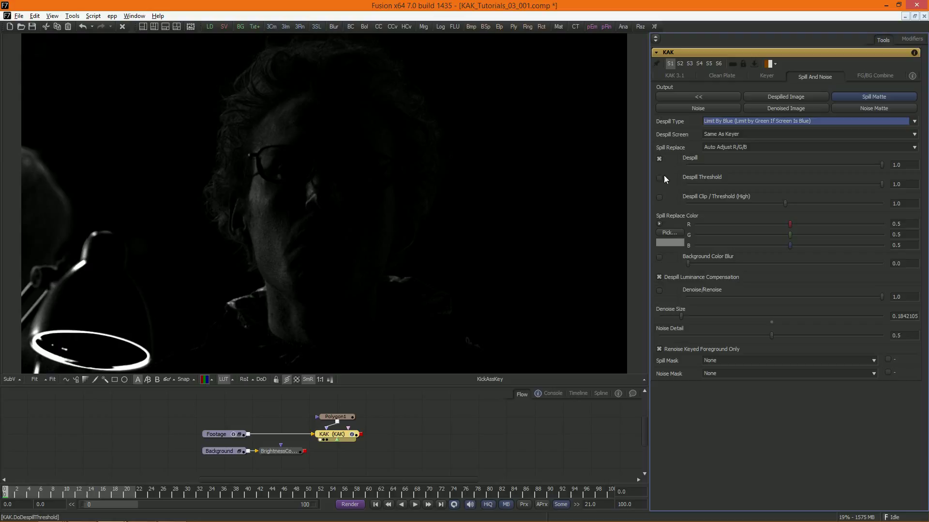
Enable a 0.9 despill threshold, try Clip Threshold, and return to the keyed output
{"action": "left_click", "coordinate": [659, 177]}
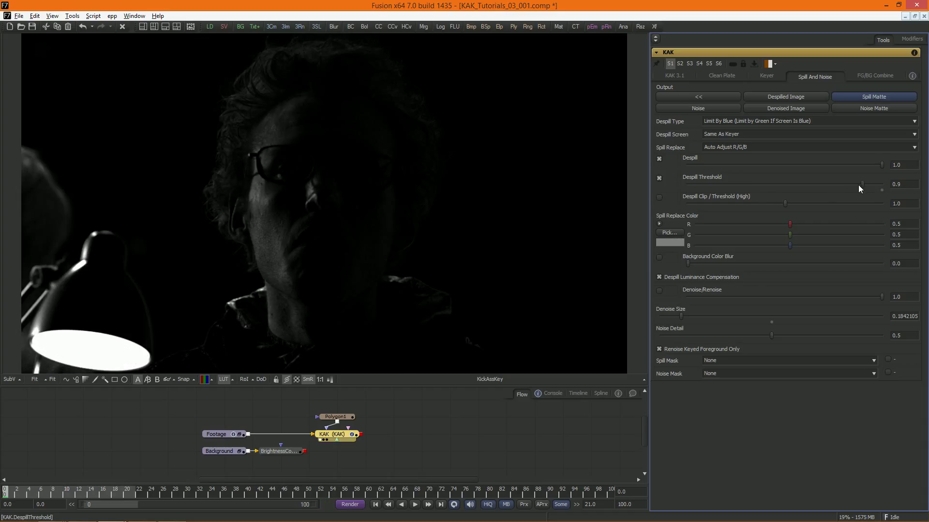
{"action": "mouse_move", "coordinate": [778, 92]}
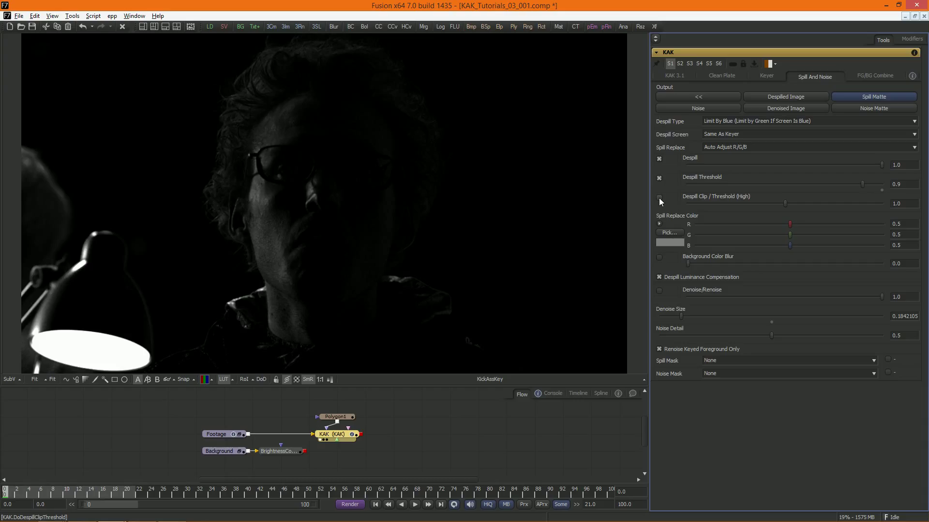
{"action": "left_click", "coordinate": [659, 197]}
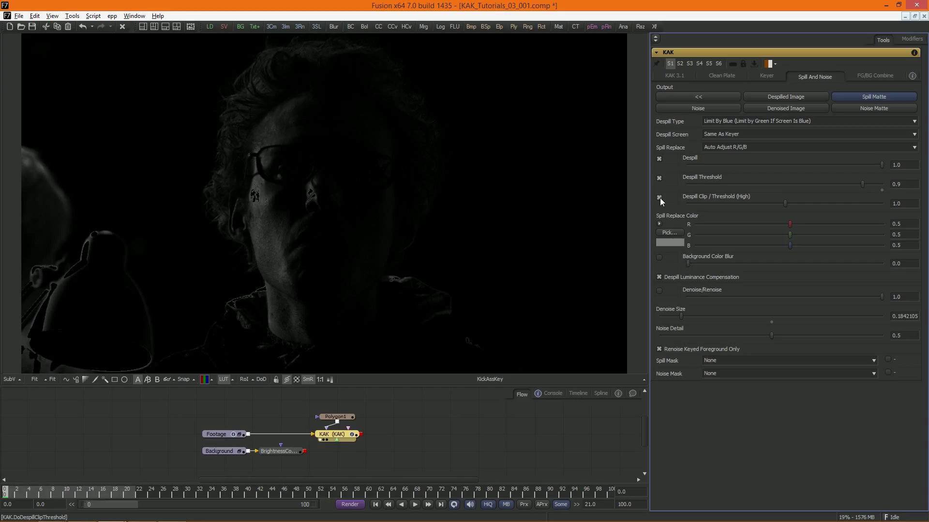
{"action": "left_click", "coordinate": [659, 197]}
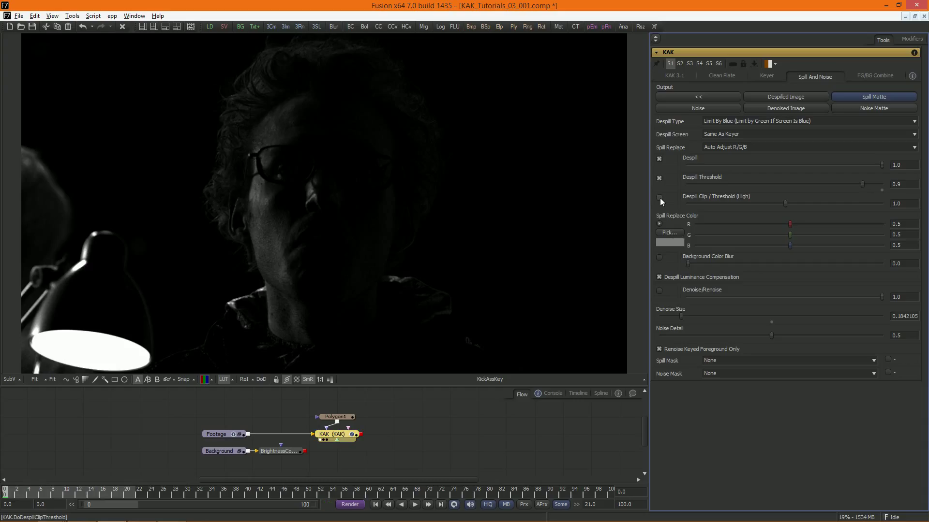
{"action": "left_click", "coordinate": [658, 197]}
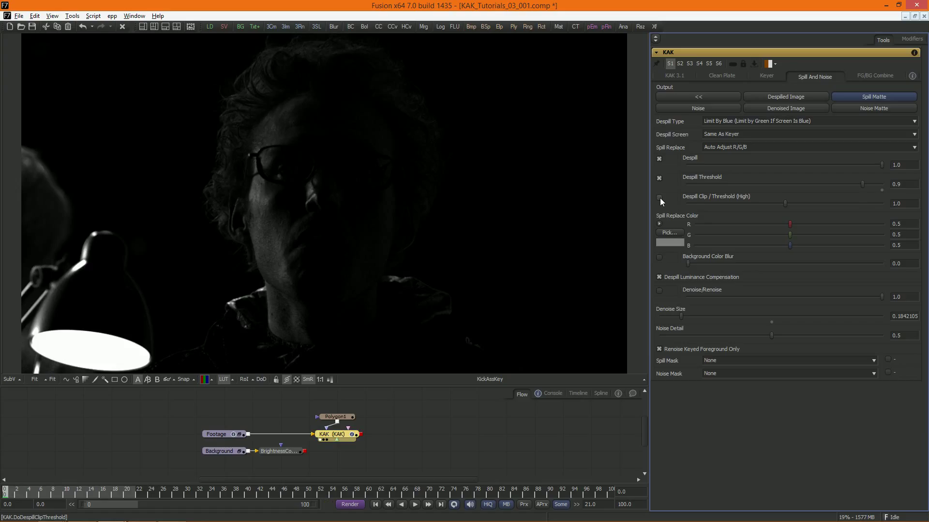
{"action": "mouse_move", "coordinate": [709, 110]}
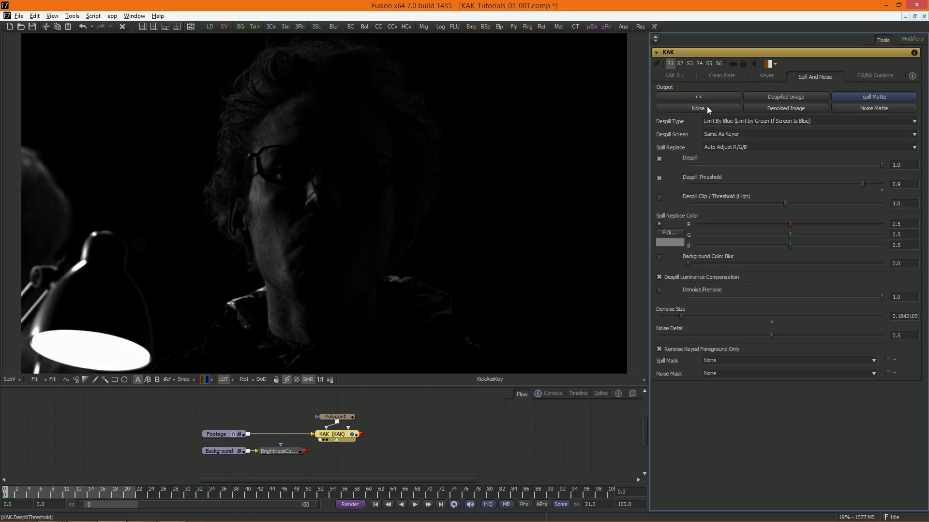
{"action": "left_click", "coordinate": [697, 96]}
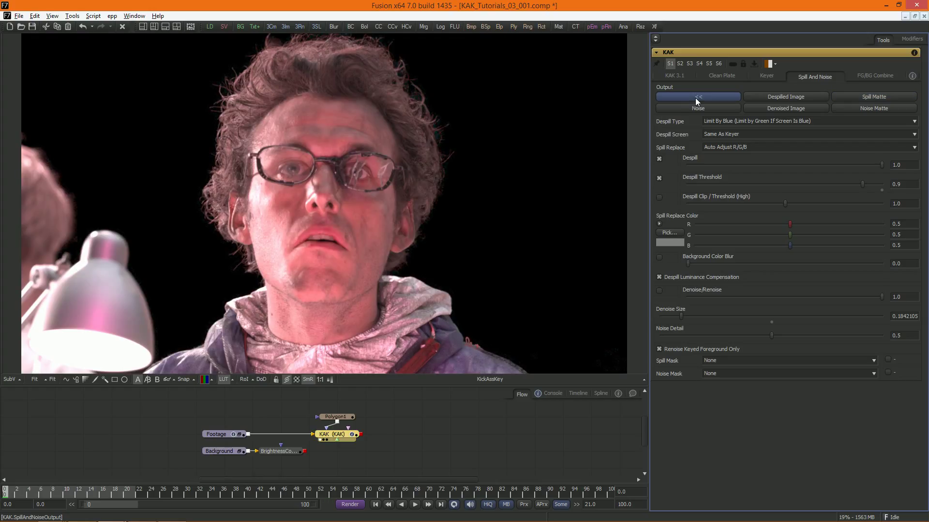
Raise despill to 3.0 and set Spill Replace to Use Background Color
{"action": "left_click", "coordinate": [697, 96]}
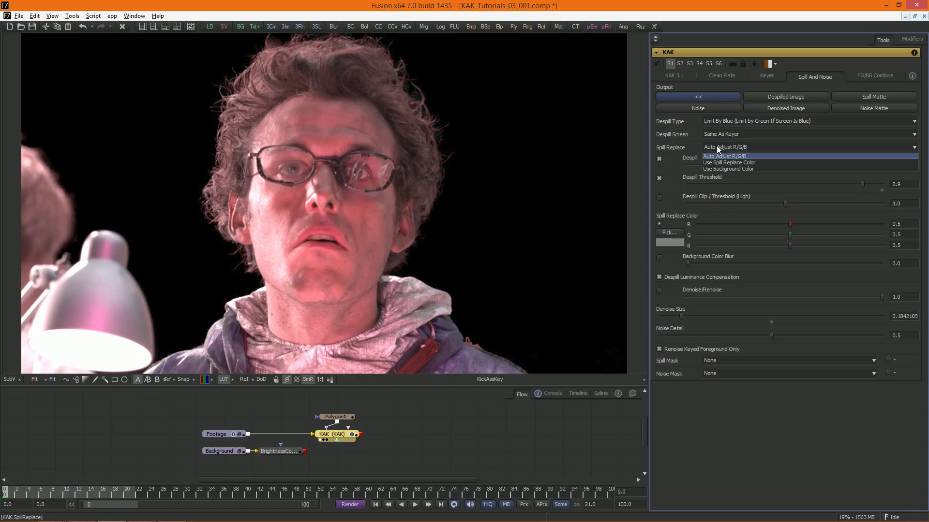
{"action": "mouse_move", "coordinate": [728, 168]}
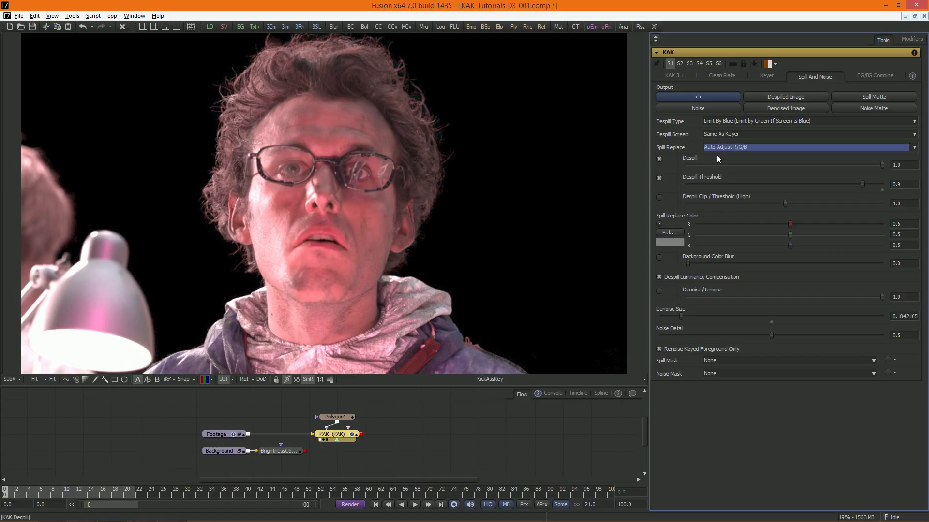
{"action": "mouse_move", "coordinate": [424, 225]}
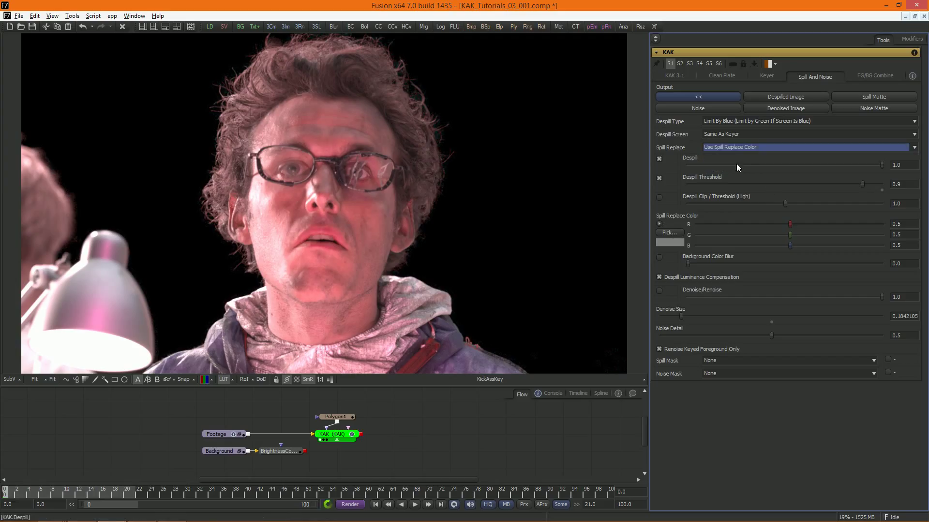
{"action": "left_click", "coordinate": [657, 223]}
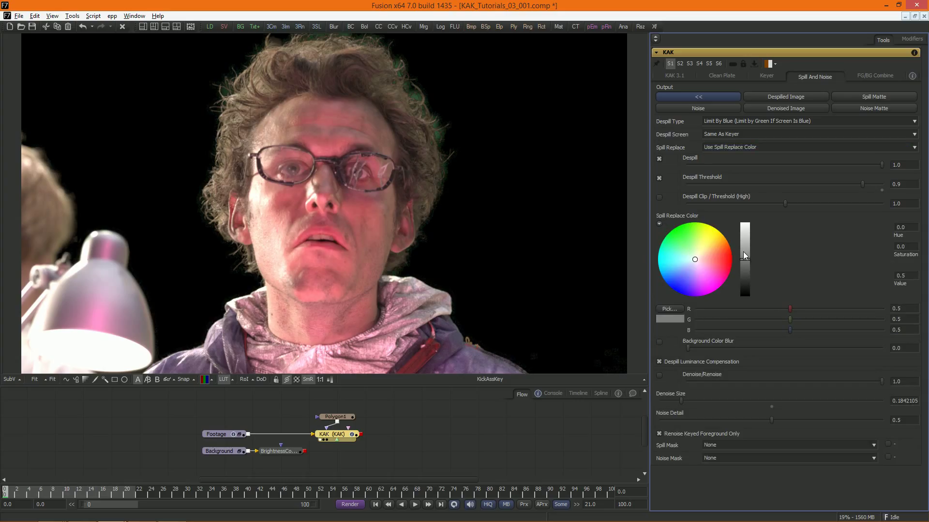
{"action": "mouse_move", "coordinate": [708, 243]}
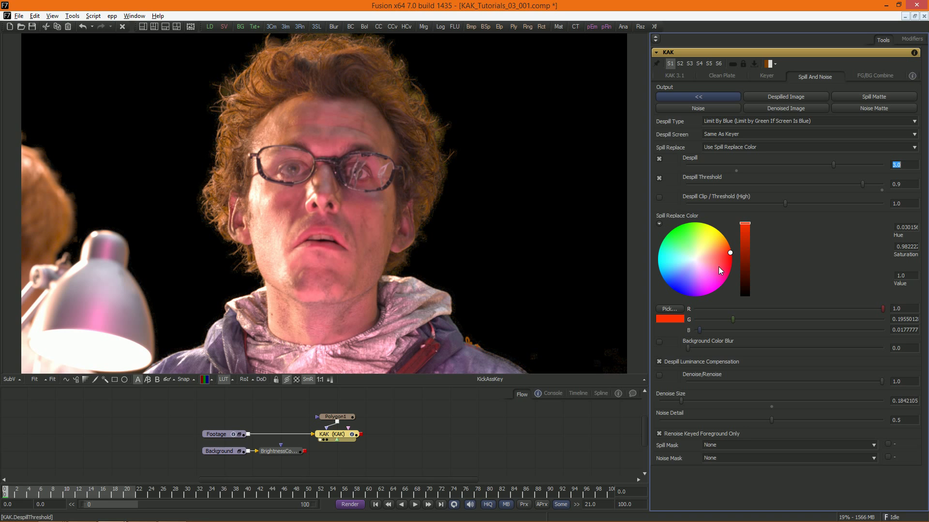
{"action": "left_click", "coordinate": [278, 452]}
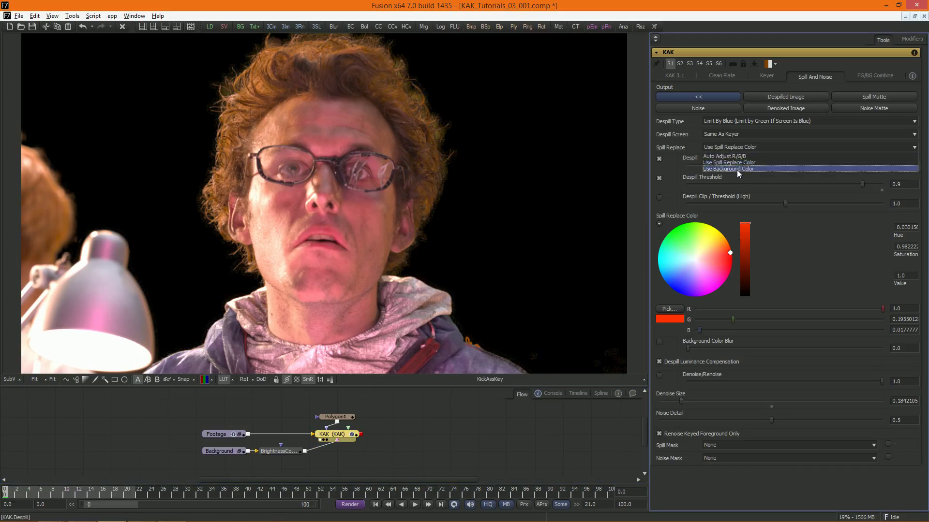
{"action": "left_click", "coordinate": [728, 168]}
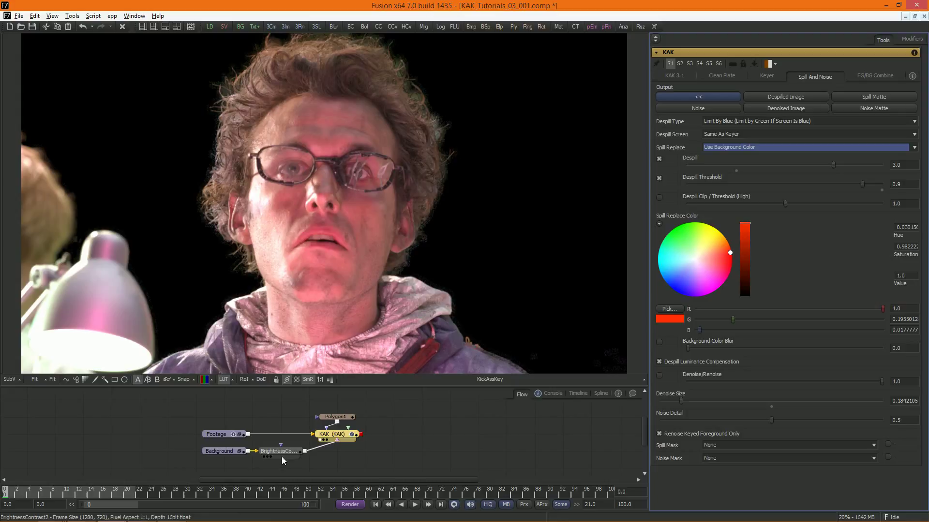
{"action": "left_click", "coordinate": [278, 451]}
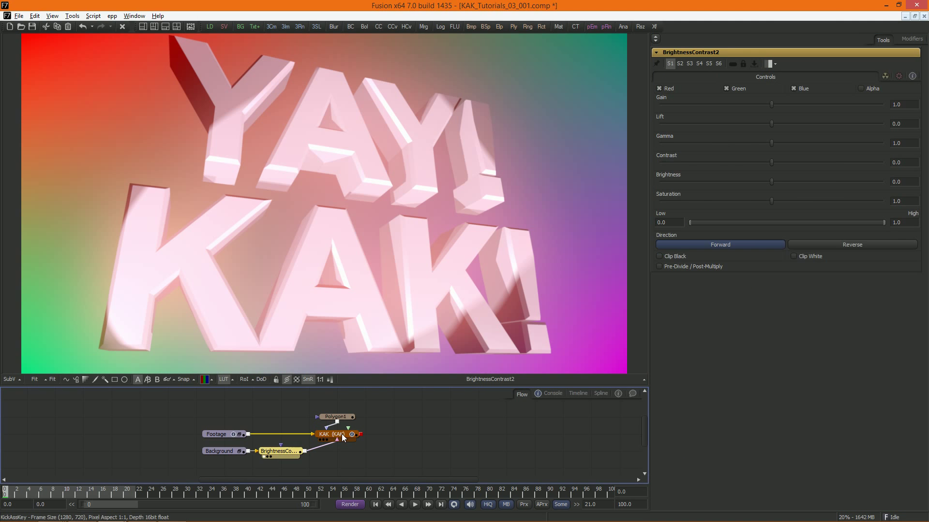
{"action": "left_click", "coordinate": [324, 434]}
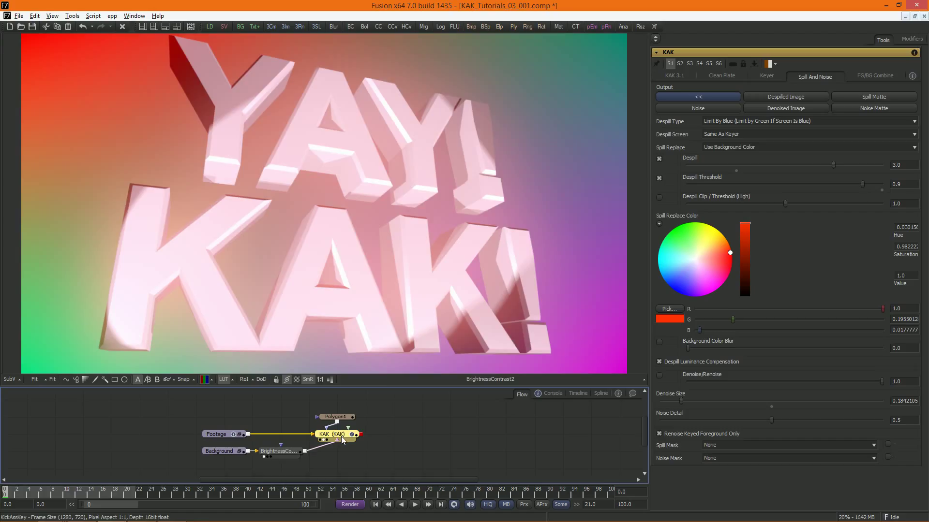
{"action": "left_click", "coordinate": [330, 435]}
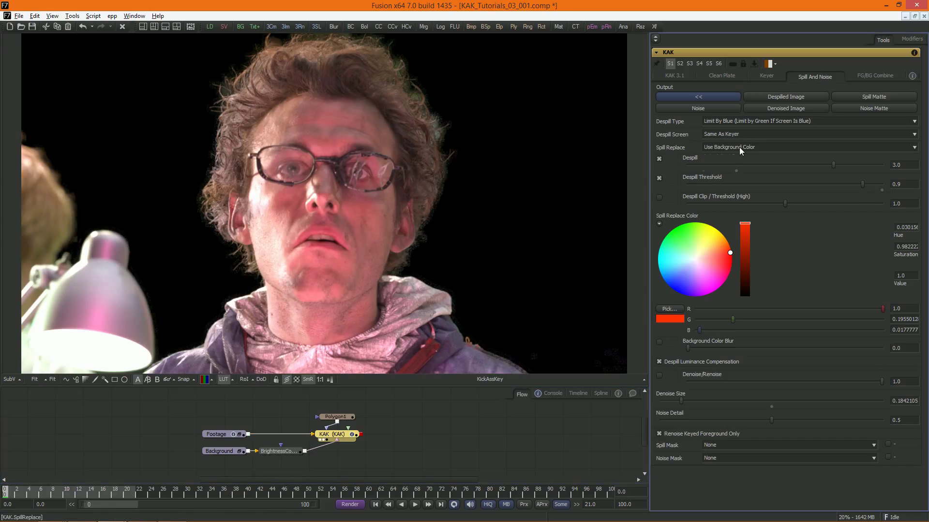
Set Spill Replace to Use Spill Replace Color with a pale lavender colour
{"action": "left_click", "coordinate": [800, 148]}
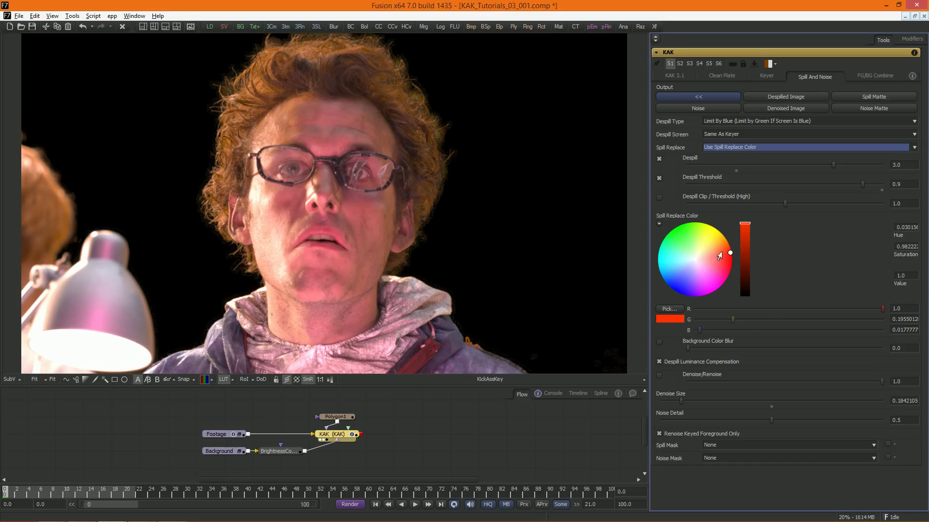
{"action": "left_click", "coordinate": [689, 274]}
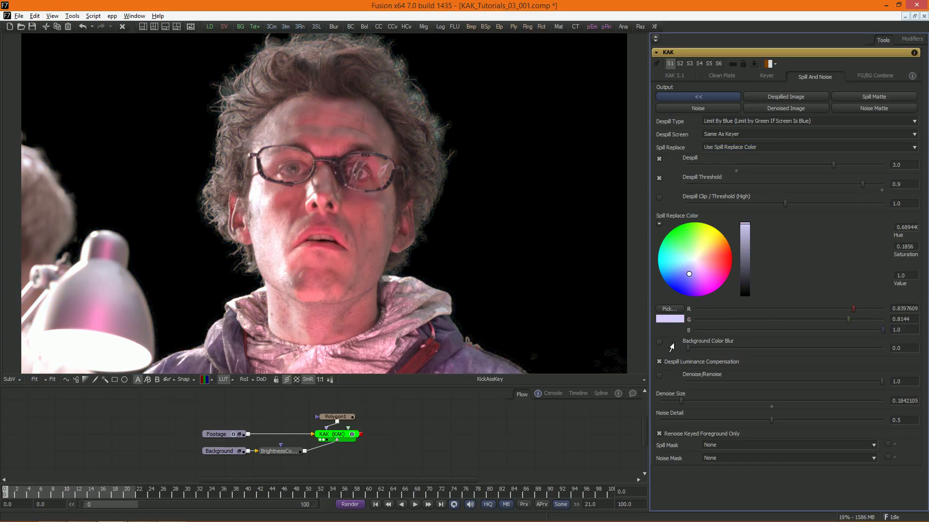
{"action": "left_click", "coordinate": [659, 361]}
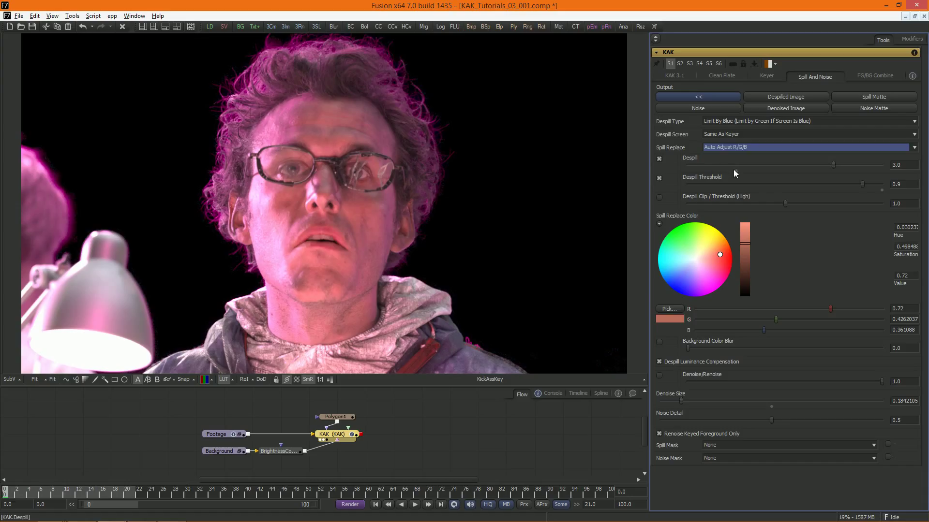
In the KAK 3.1 tab, view Key On BG over the YAY! KAK! background
{"action": "left_click", "coordinate": [674, 76]}
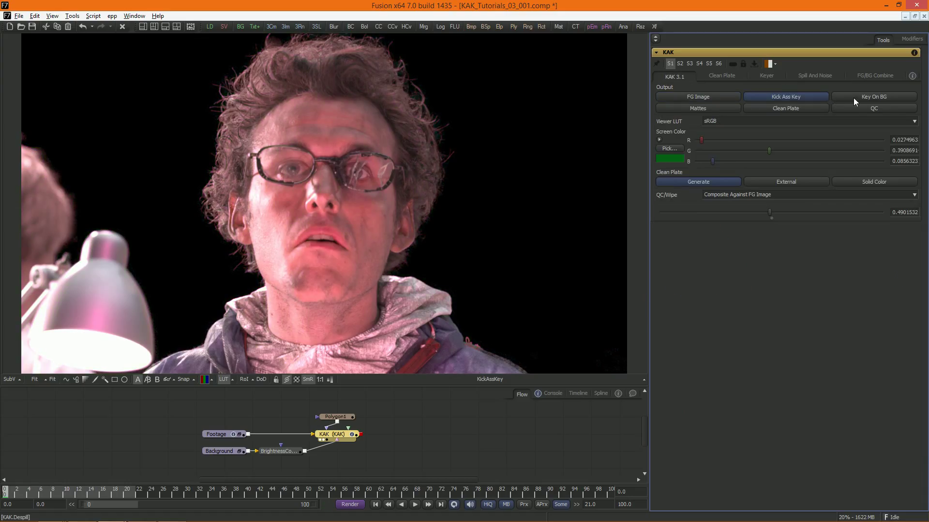
{"action": "left_click", "coordinate": [874, 97]}
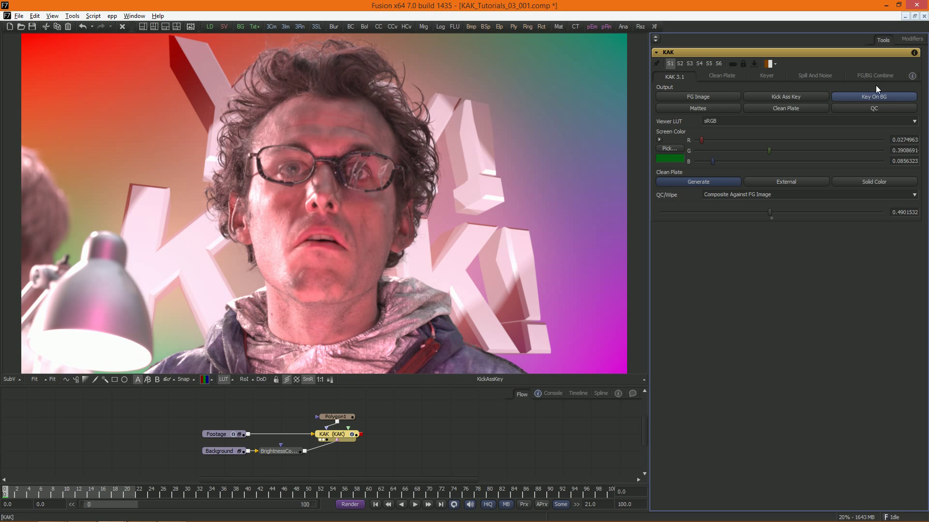
Preview the BG wrap image with wrap background blur 20 and background gain 1.2
{"action": "left_click", "coordinate": [874, 76]}
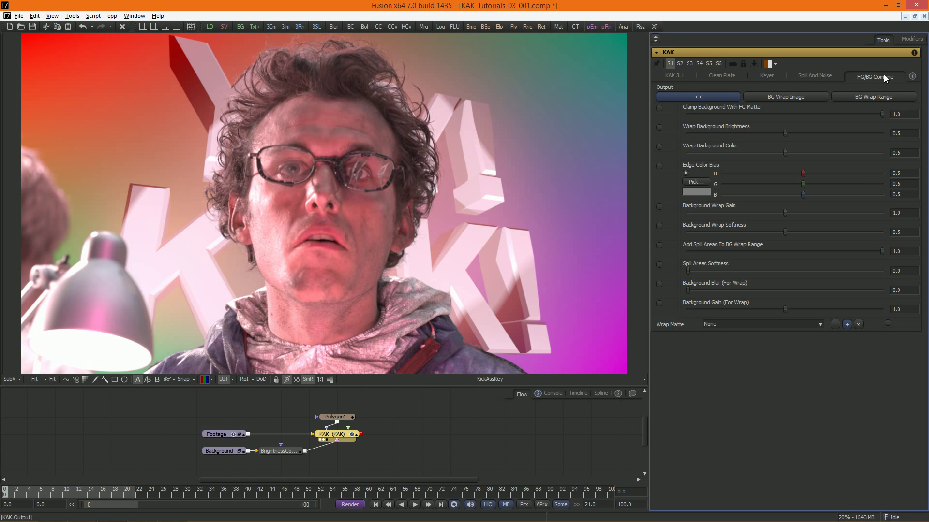
{"action": "mouse_move", "coordinate": [883, 77]}
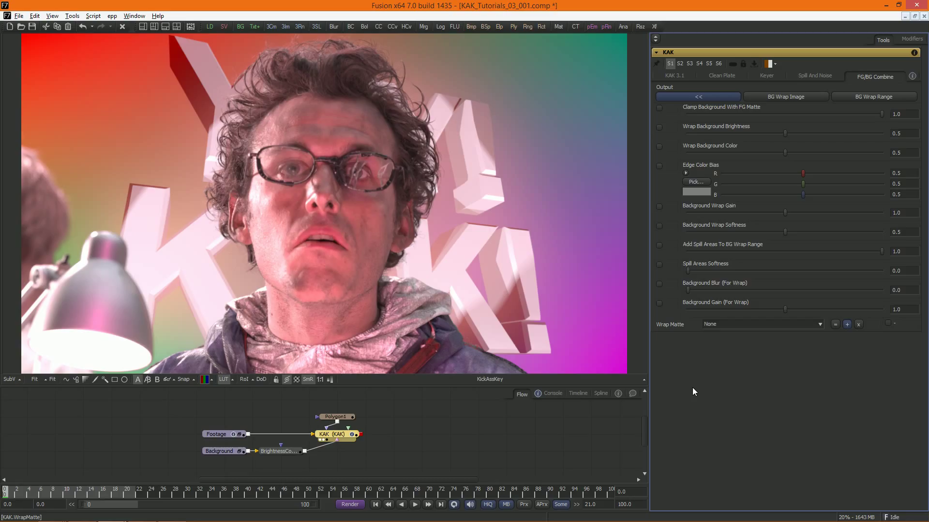
{"action": "mouse_move", "coordinate": [861, 149]}
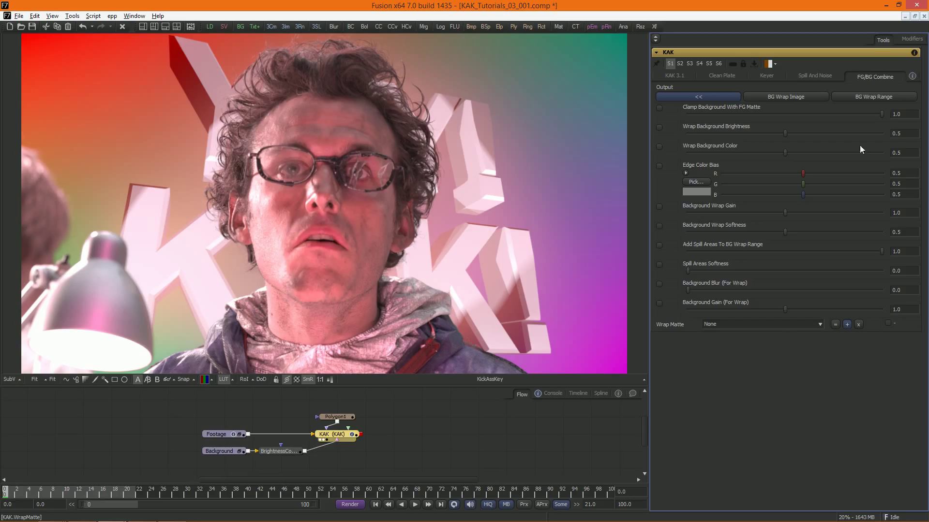
{"action": "left_click", "coordinate": [785, 96]}
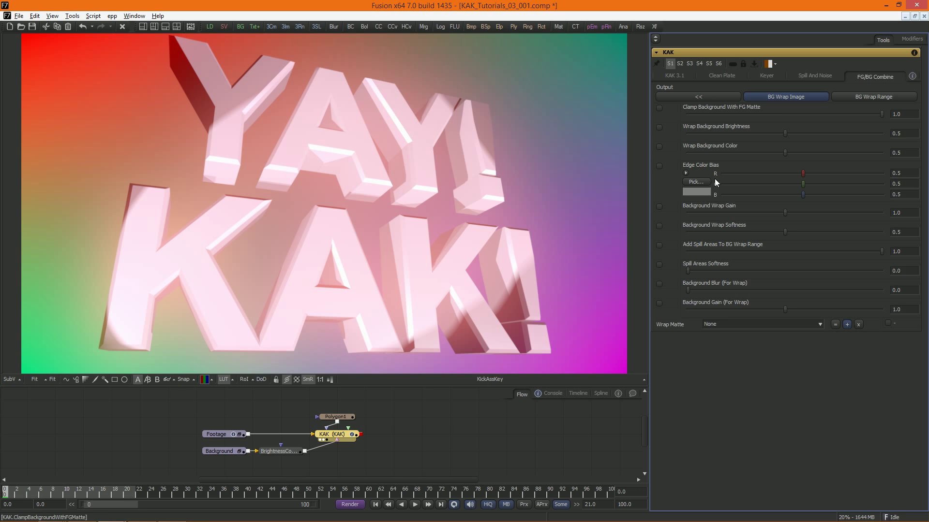
{"action": "mouse_move", "coordinate": [662, 312]}
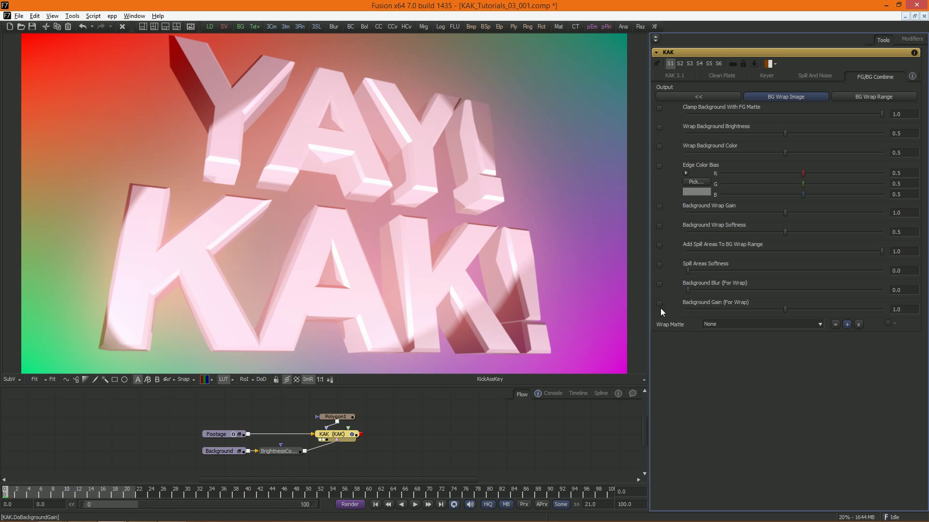
{"action": "mouse_move", "coordinate": [346, 462]}
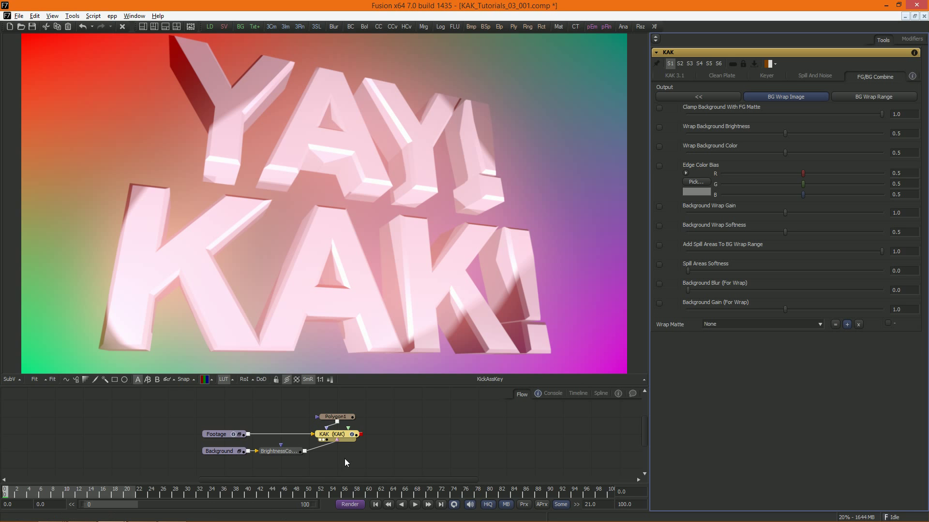
{"action": "left_click", "coordinate": [658, 283]}
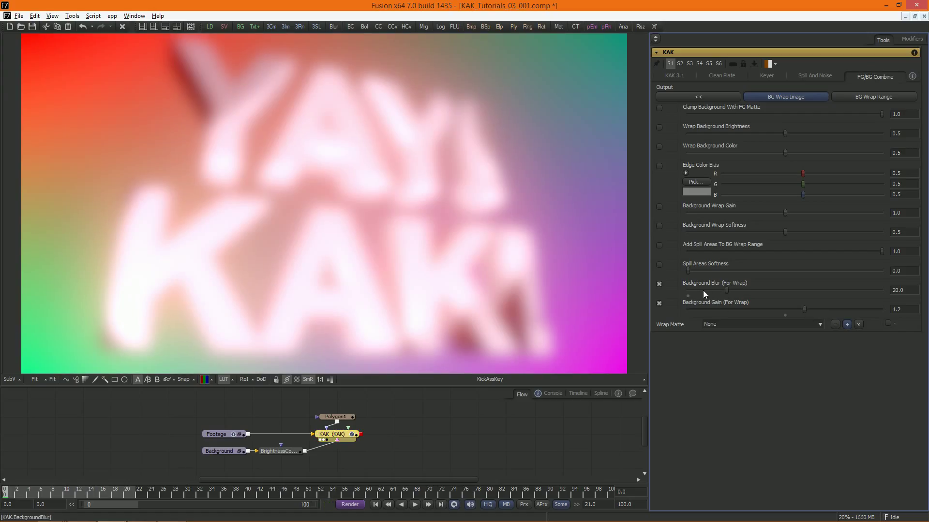
{"action": "left_click", "coordinate": [873, 96]}
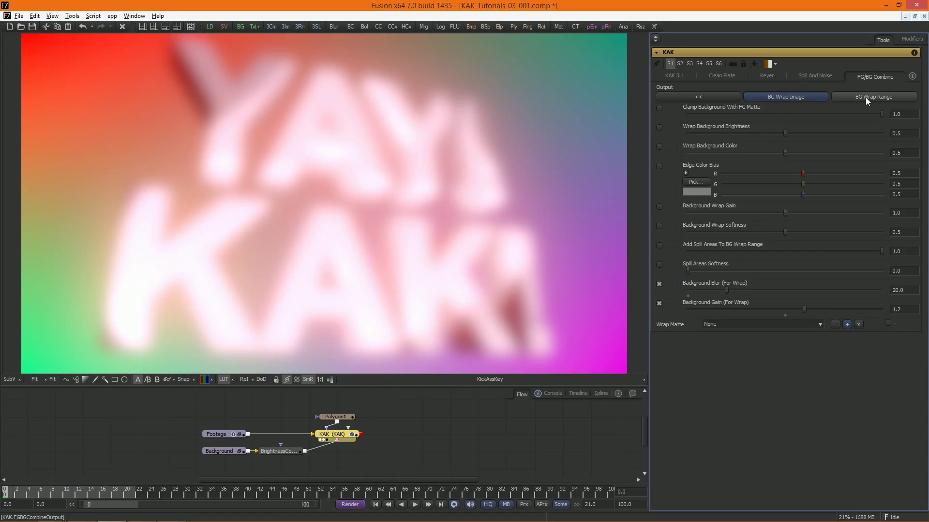
Preview BG Wrap Range with wrap softness and spill areas added, checking background brightness
{"action": "left_click", "coordinate": [873, 97]}
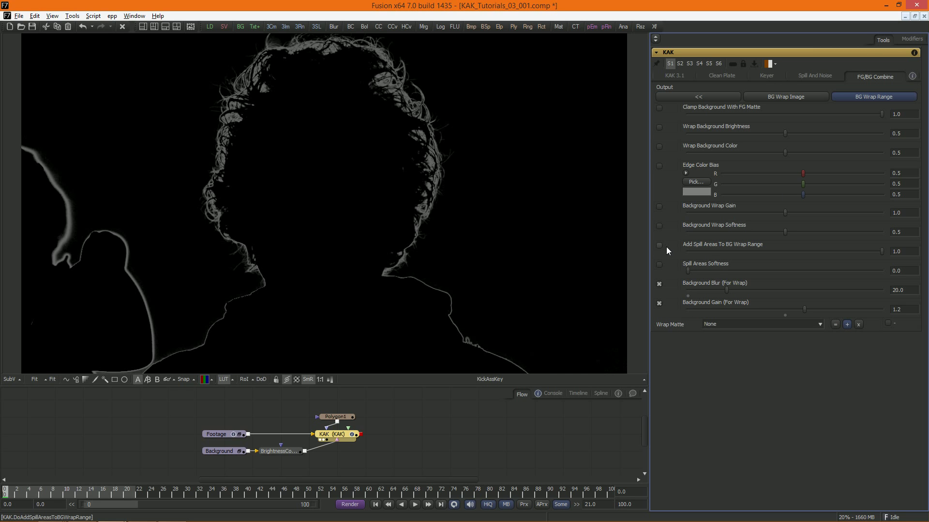
{"action": "mouse_move", "coordinate": [660, 229]}
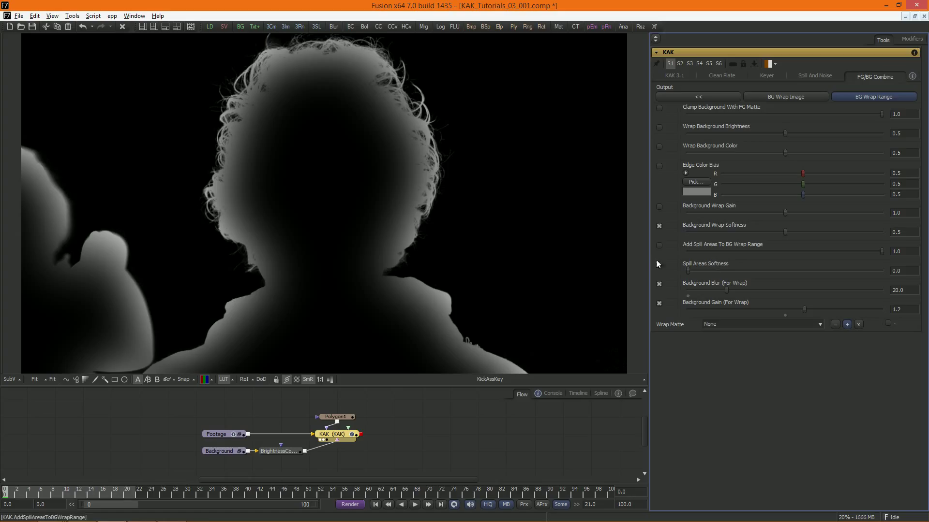
{"action": "left_click", "coordinate": [660, 245]}
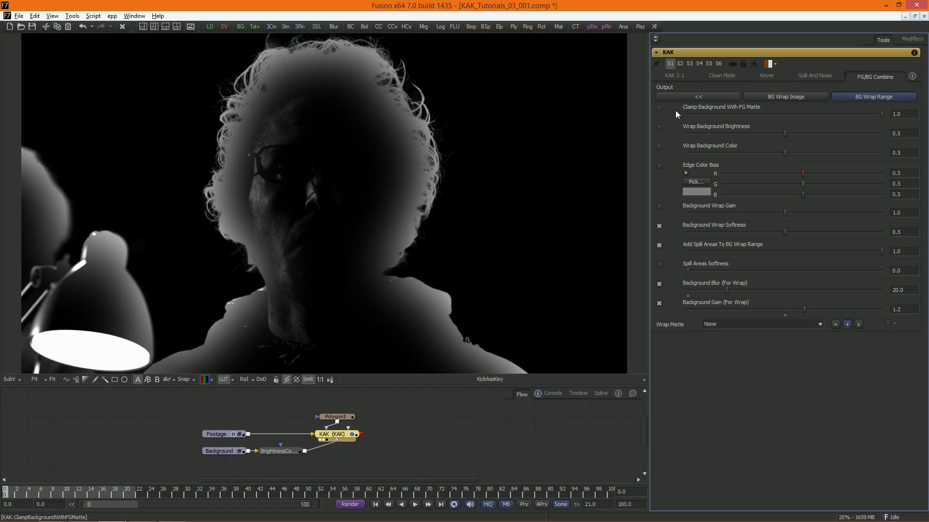
{"action": "mouse_move", "coordinate": [336, 409]}
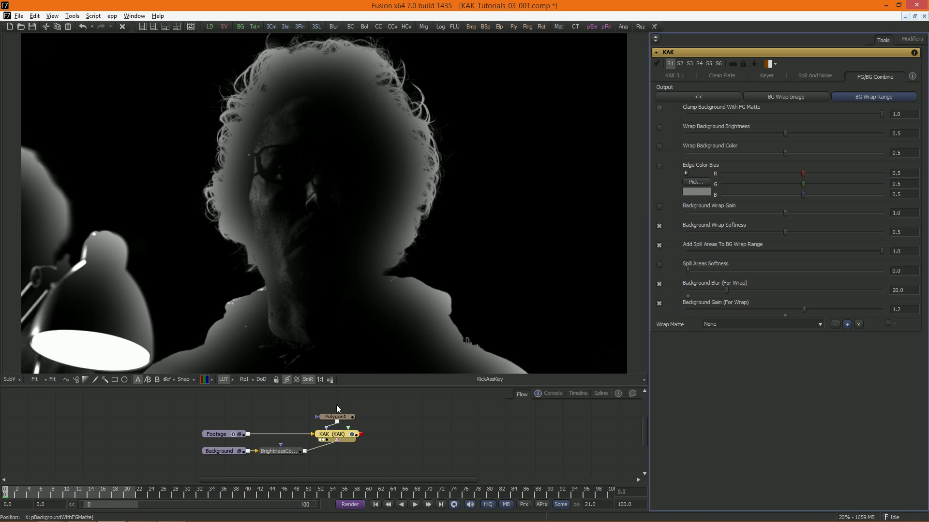
{"action": "left_click", "coordinate": [279, 451]}
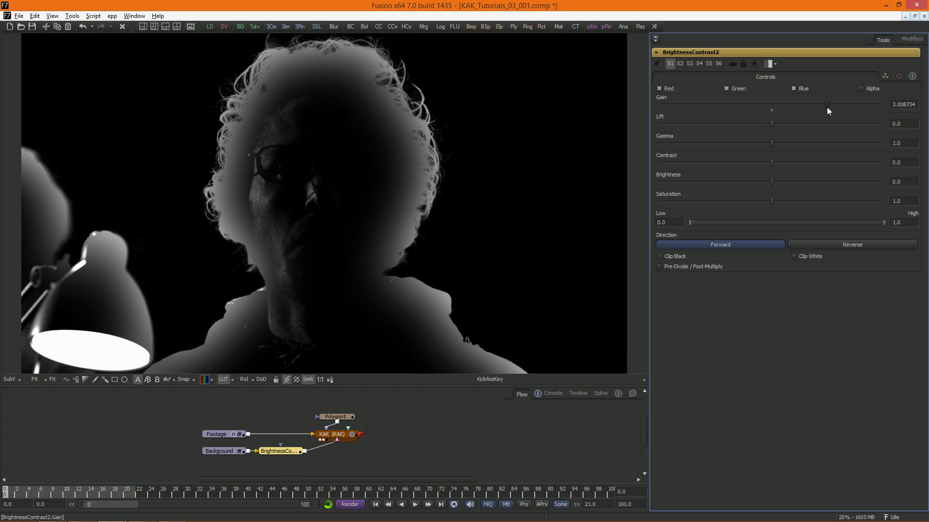
{"action": "left_click", "coordinate": [333, 434]}
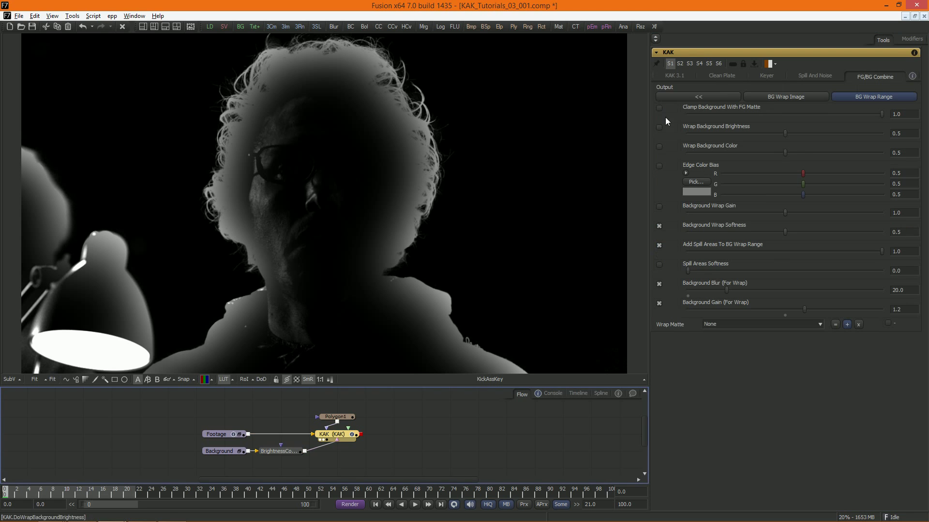
View the composite with FG-matte clamping, wrap brightness and wrap colour enabled
{"action": "left_click", "coordinate": [697, 97]}
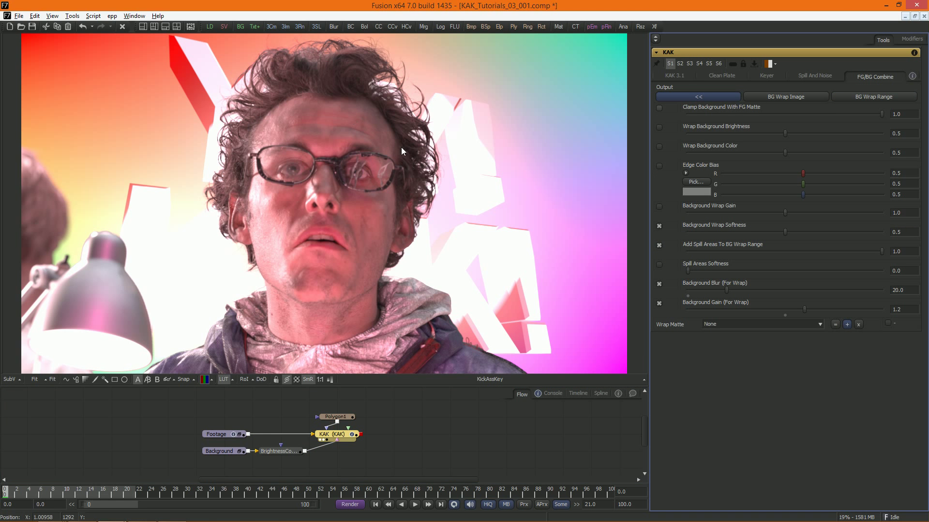
{"action": "mouse_move", "coordinate": [314, 238]}
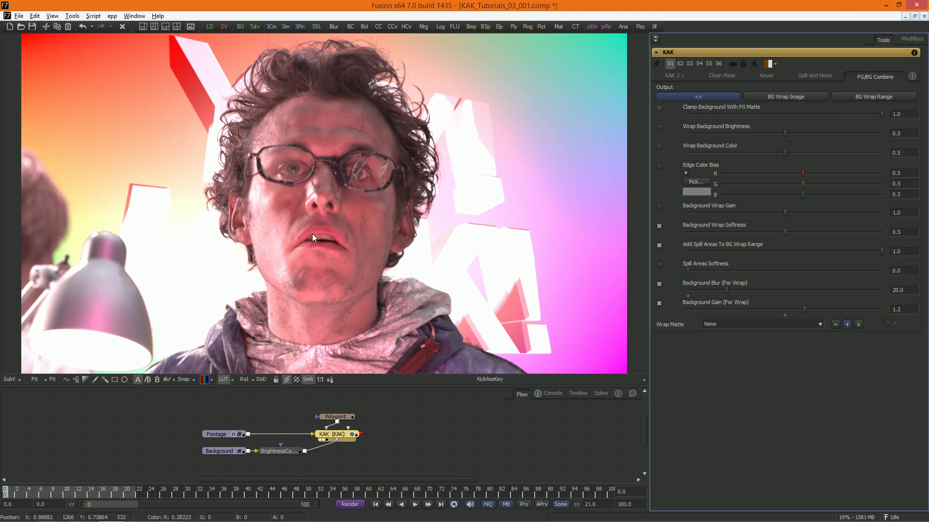
{"action": "left_click", "coordinate": [658, 107]}
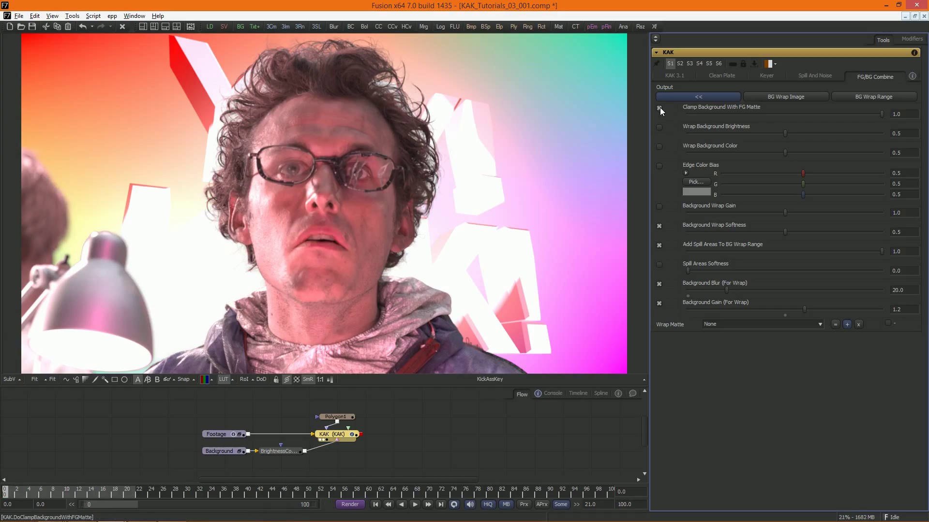
{"action": "left_click", "coordinate": [658, 109]}
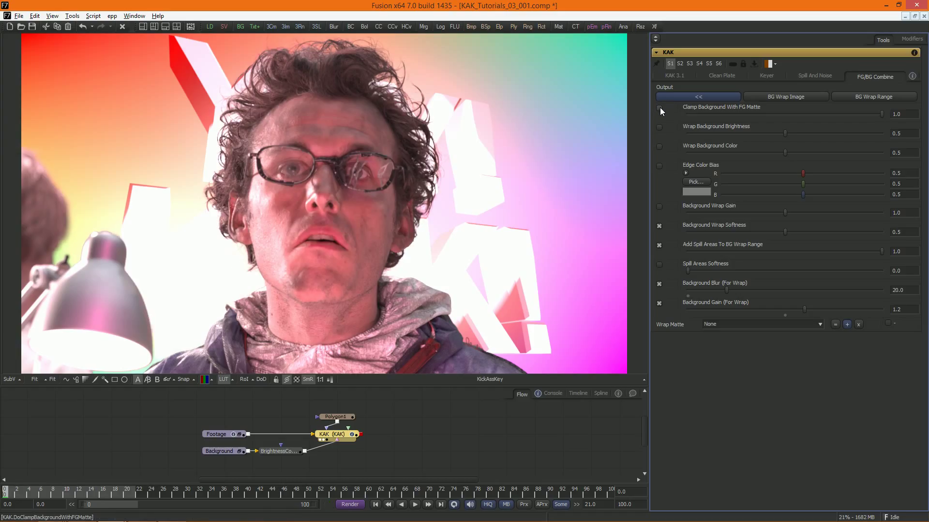
{"action": "left_click", "coordinate": [658, 108]}
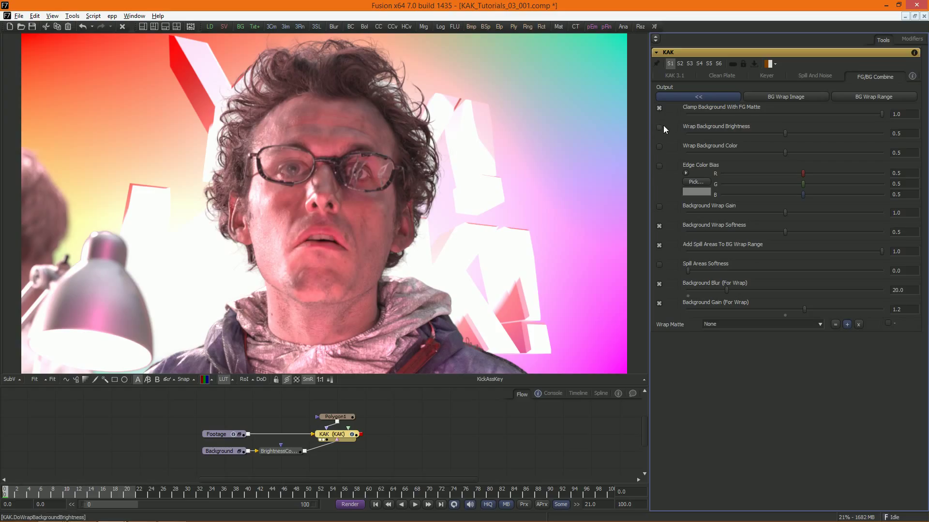
{"action": "left_click", "coordinate": [658, 127]}
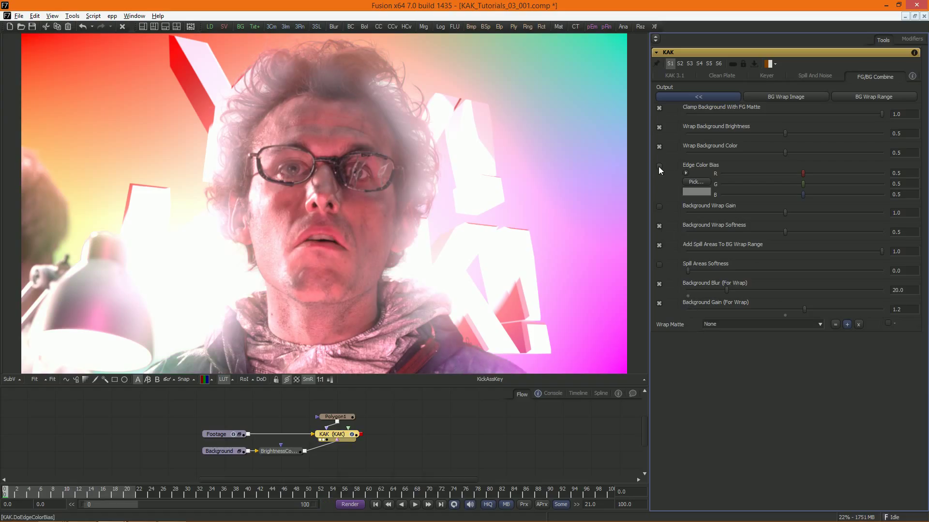
Tint the wrap edge colour bias orange and lower background wrap gain to about 0.29
{"action": "left_click", "coordinate": [659, 167]}
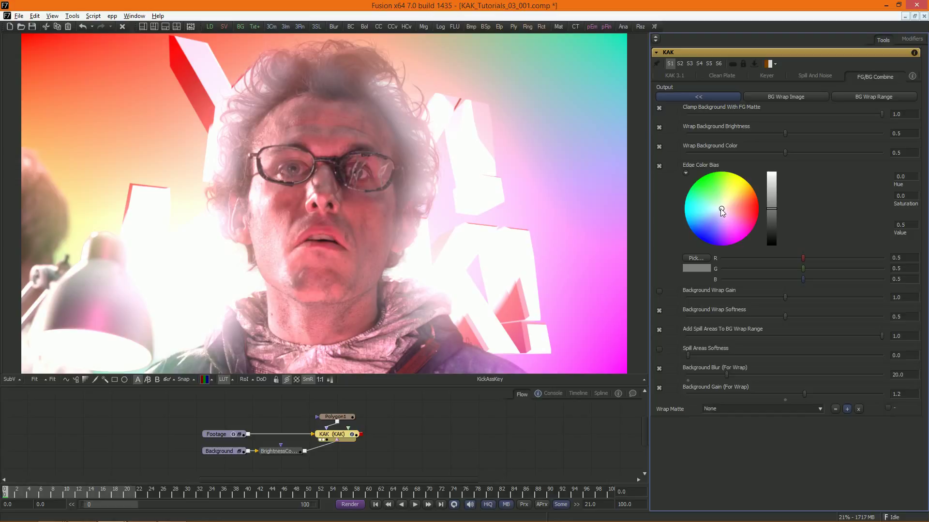
{"action": "left_click", "coordinate": [735, 201]}
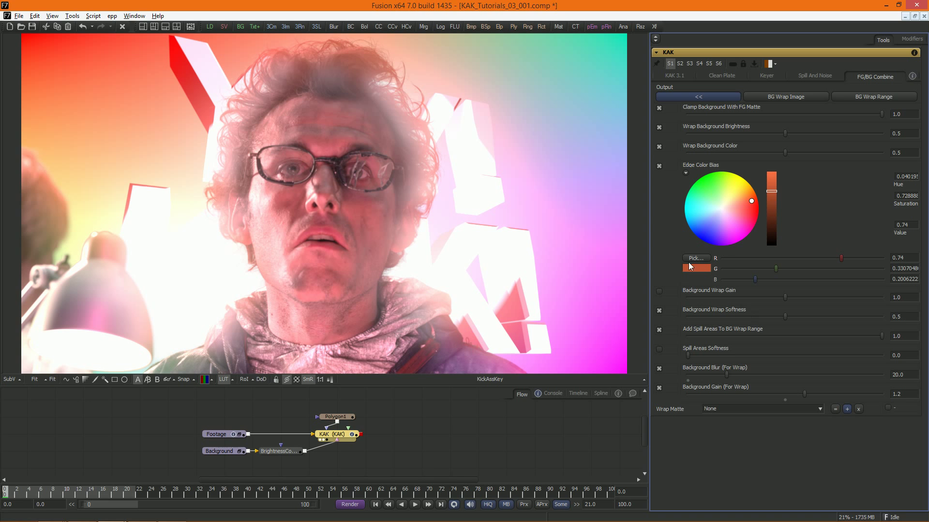
{"action": "mouse_move", "coordinate": [716, 167]}
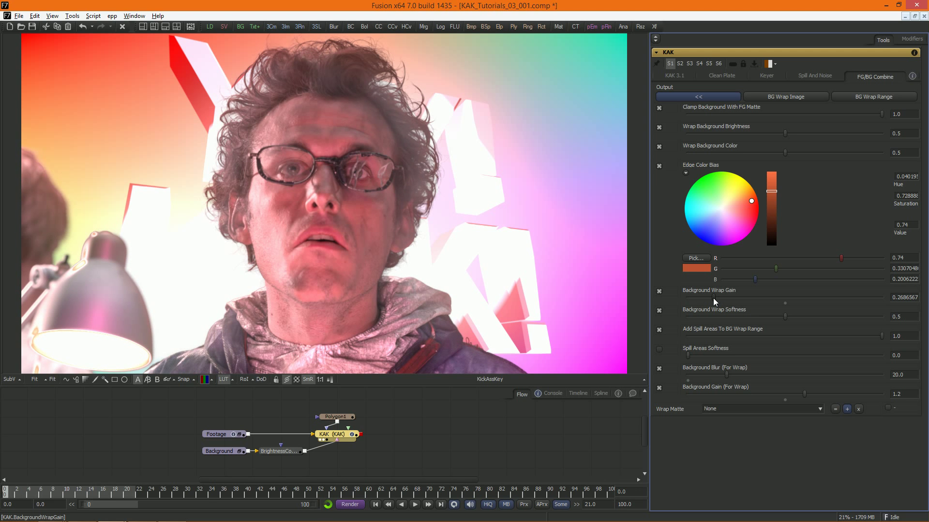
{"action": "left_click", "coordinate": [697, 97]}
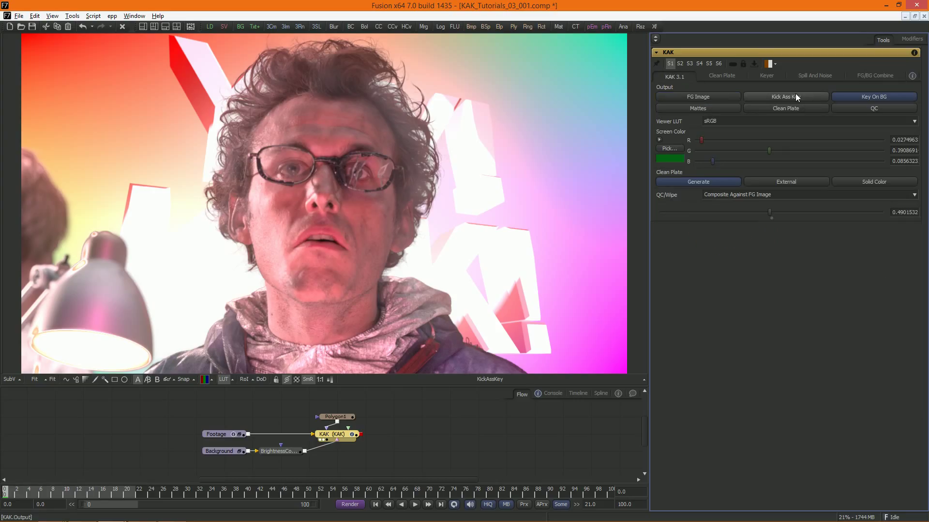
Darken the orange edge bias, cut wrap gain to about 0.14, and view Key On BG
{"action": "left_click", "coordinate": [784, 97]}
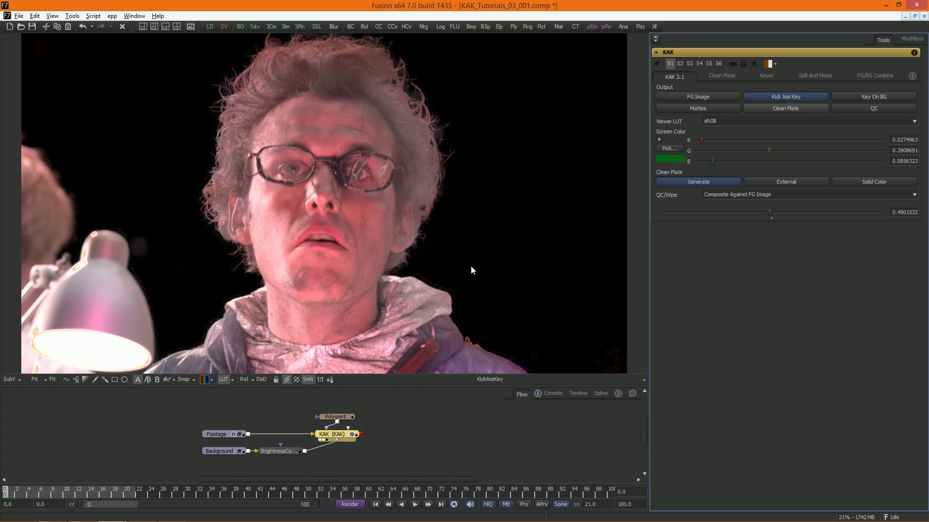
{"action": "mouse_move", "coordinate": [212, 248]}
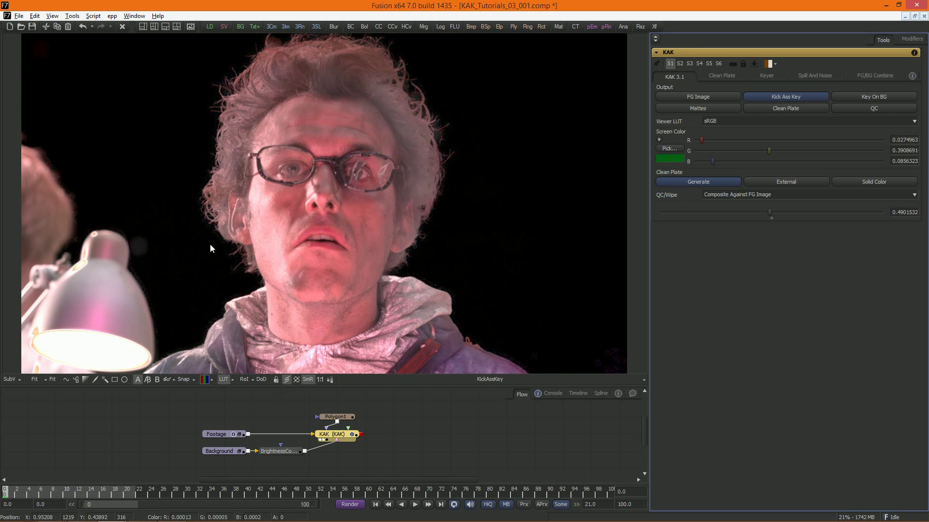
{"action": "left_click", "coordinate": [873, 75]}
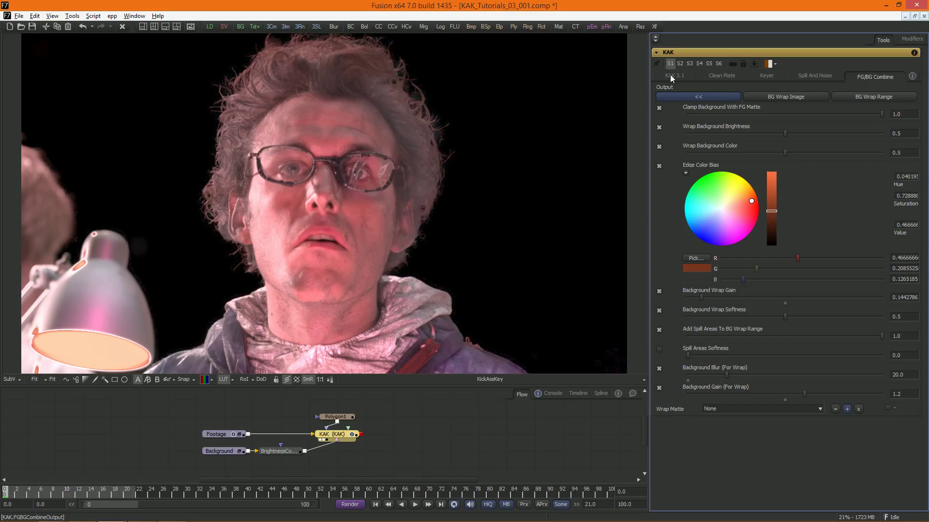
{"action": "left_click", "coordinate": [673, 76]}
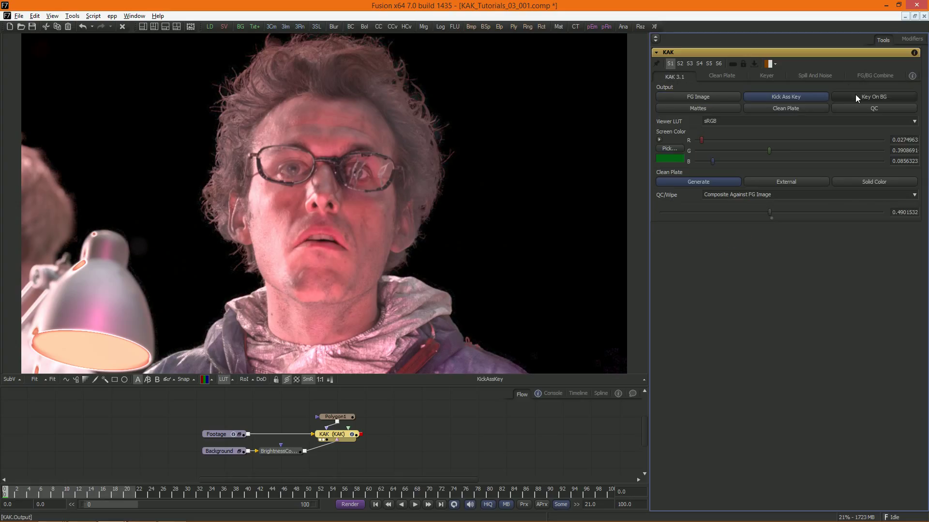
{"action": "left_click", "coordinate": [874, 97]}
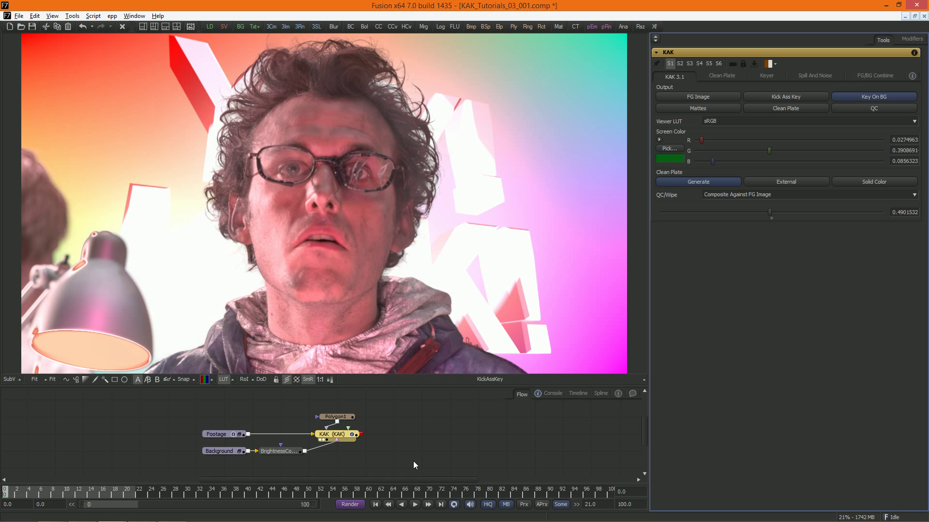
{"action": "left_click", "coordinate": [222, 451]}
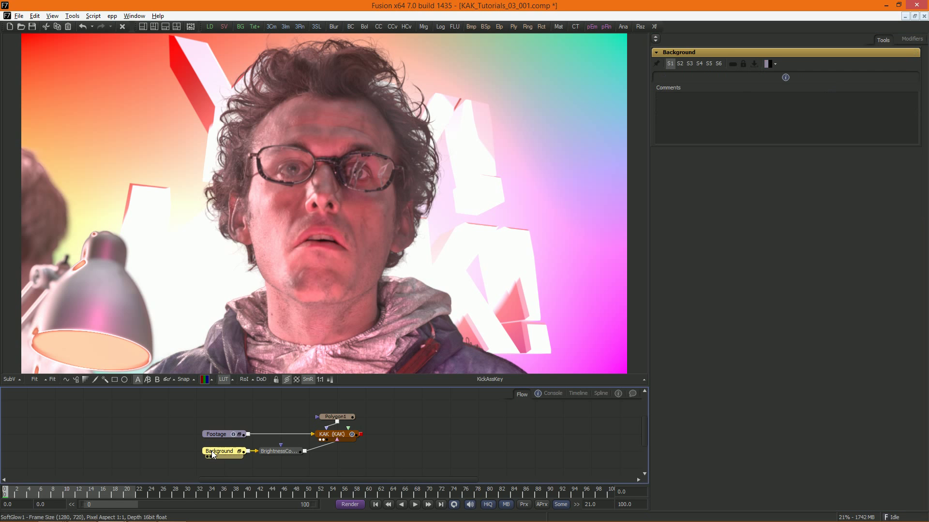